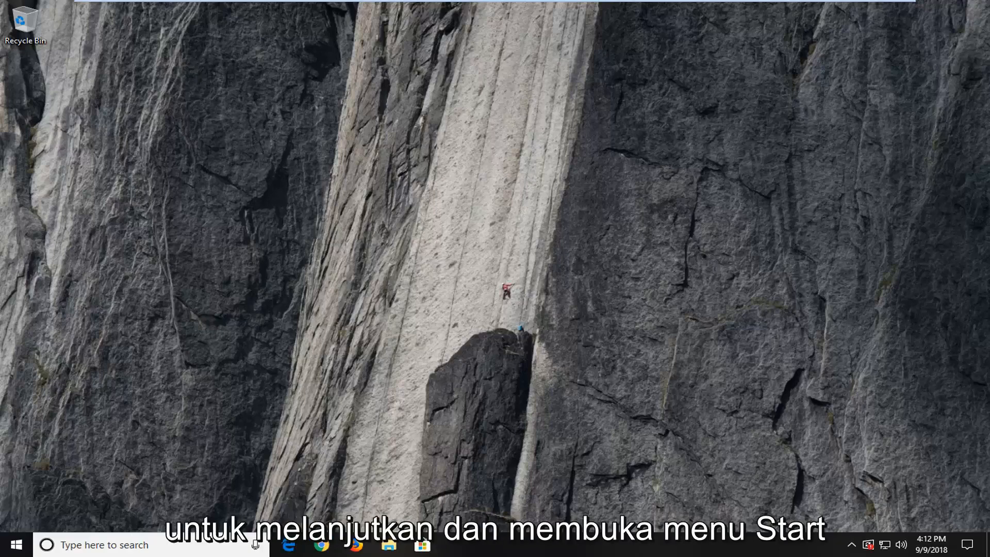
Search the Start menu for 'cmd' to find Command Prompt
left_click(15, 545)
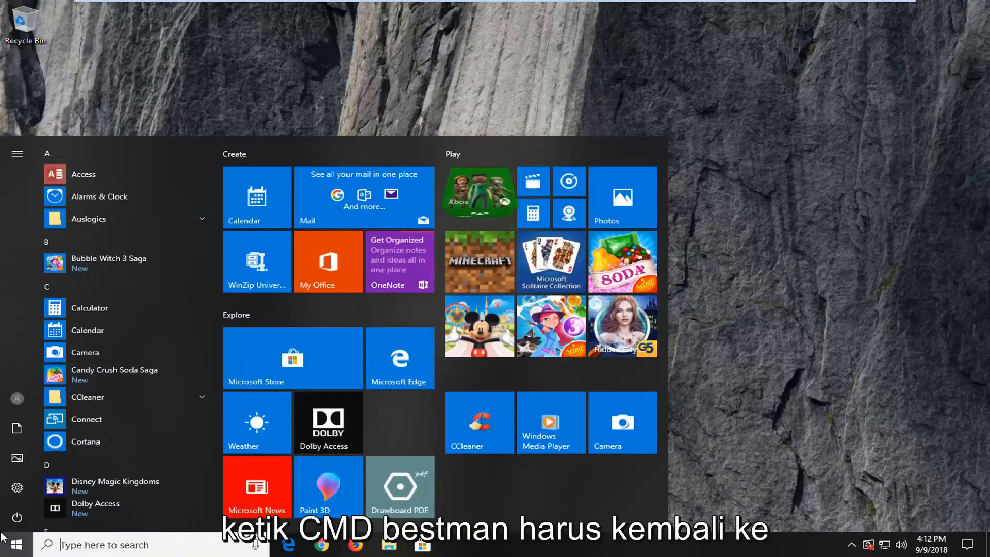
type("cmd")
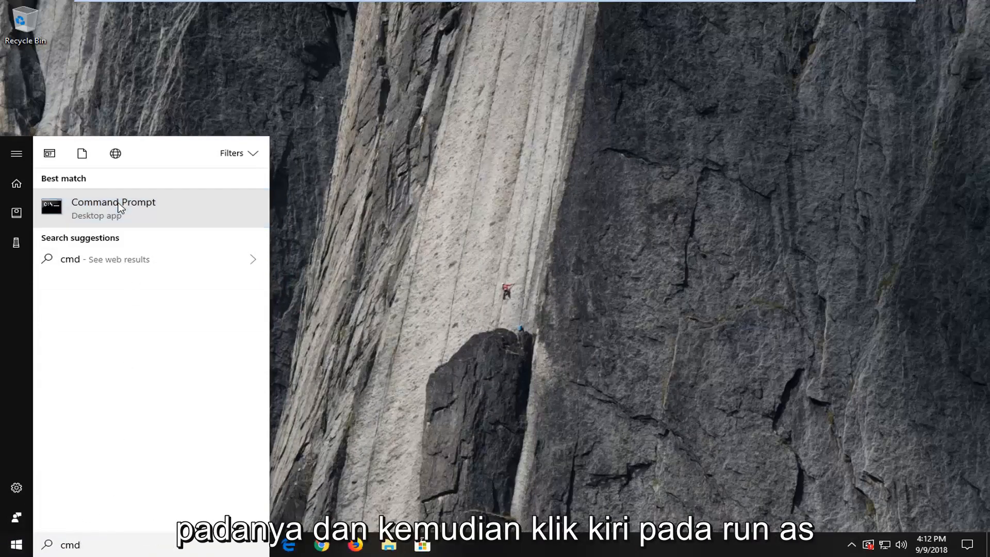
Run Command Prompt as administrator and approve the User Account Control prompt
right_click(112, 208)
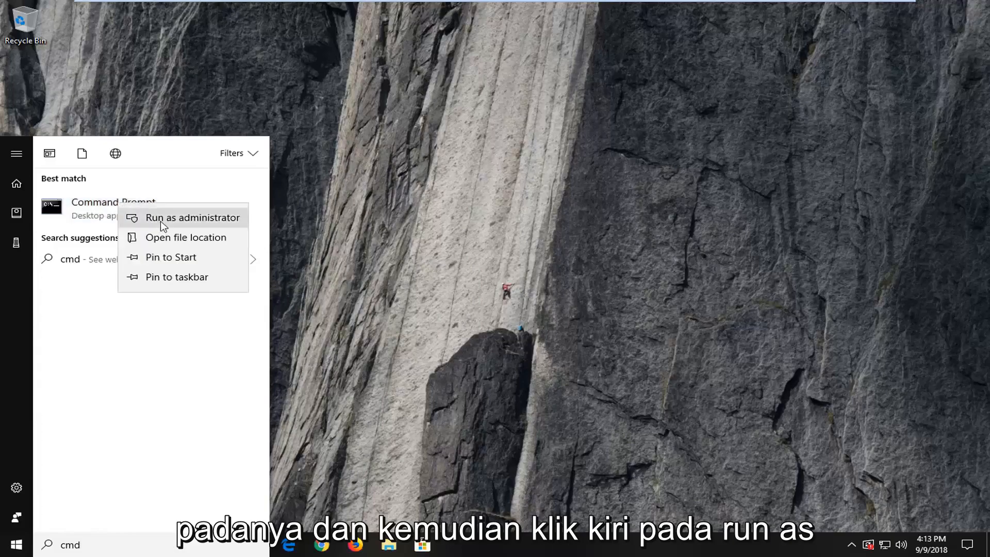
left_click(193, 217)
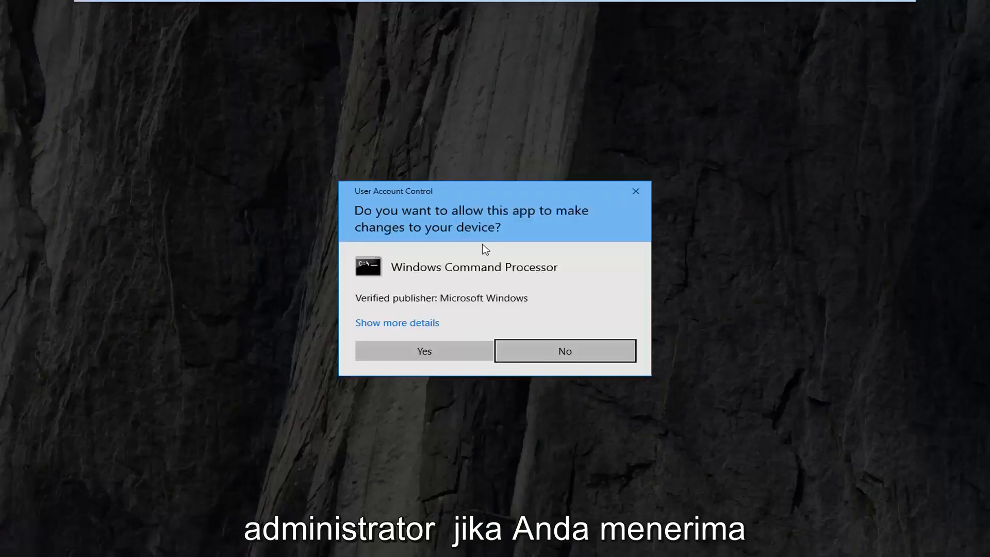
mouse_move(512, 274)
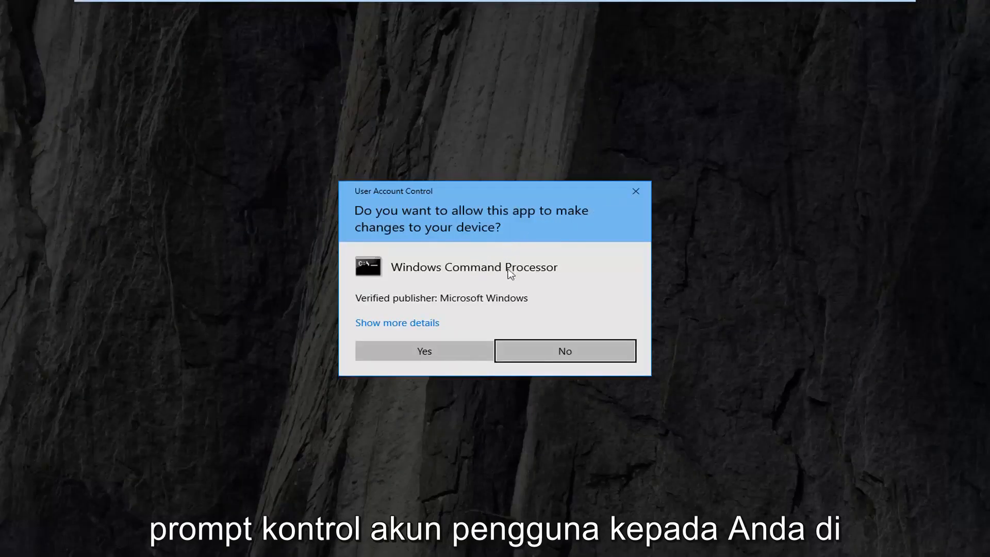
left_click(424, 351)
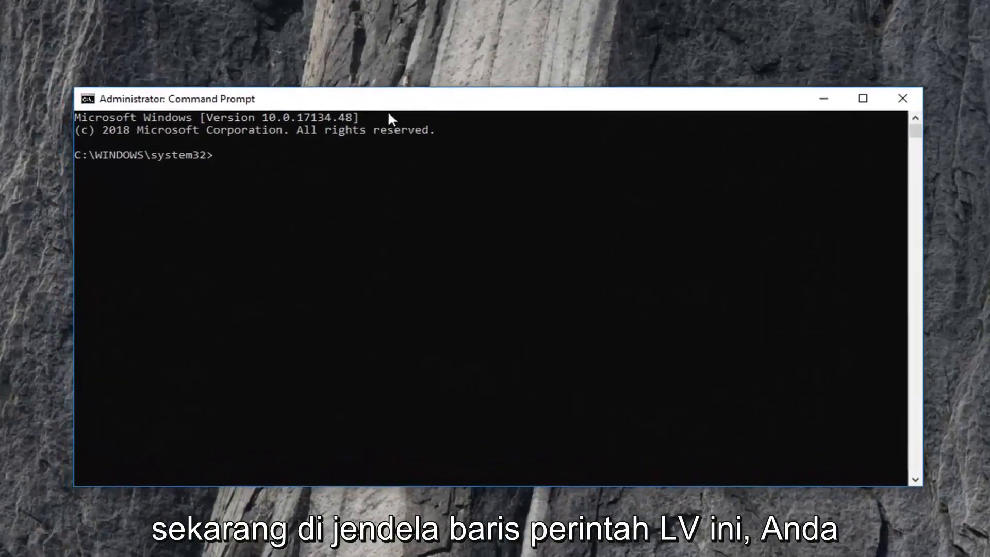
Run 'sfc /scannow' at the system32 prompt to begin verifying protected files
type("sfc")
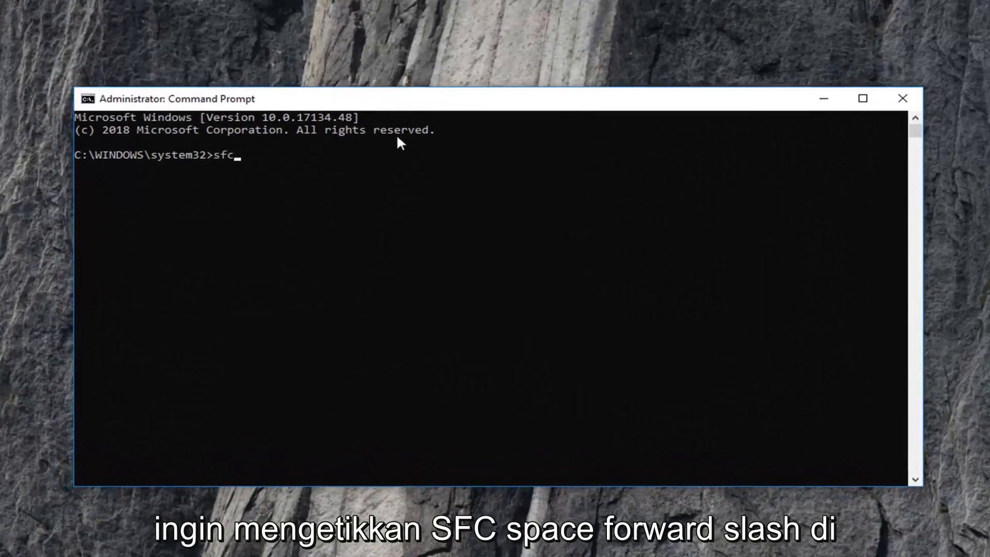
type("/sc")
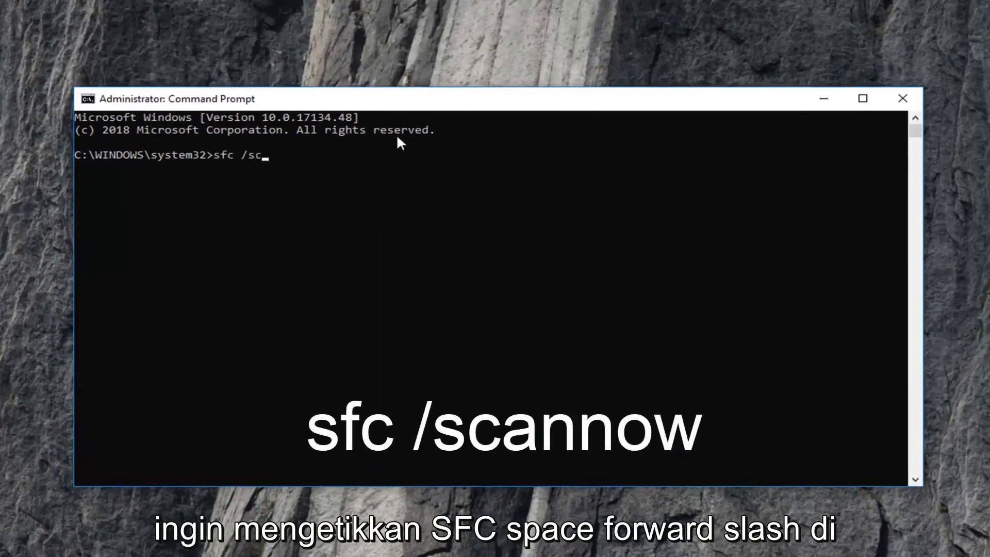
type("annow")
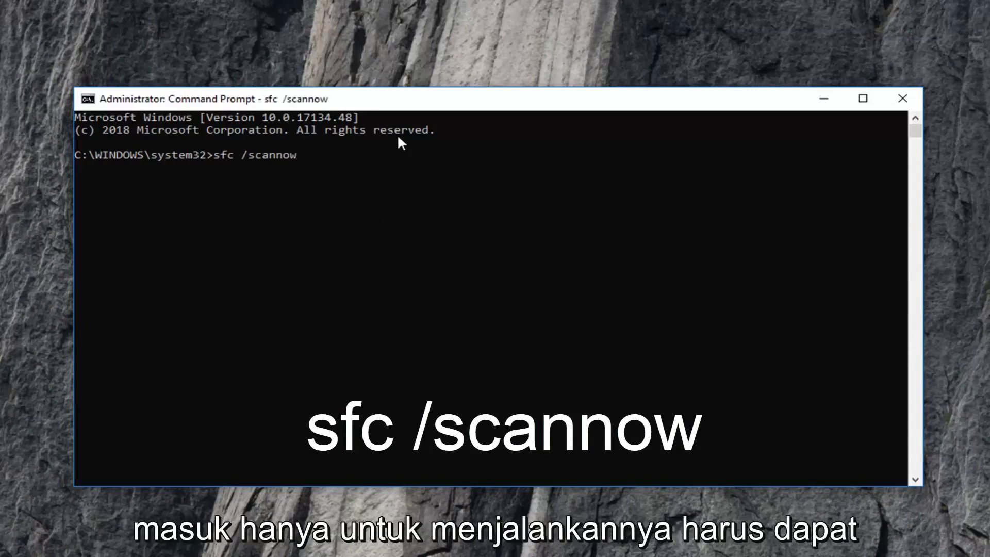
key("Enter")
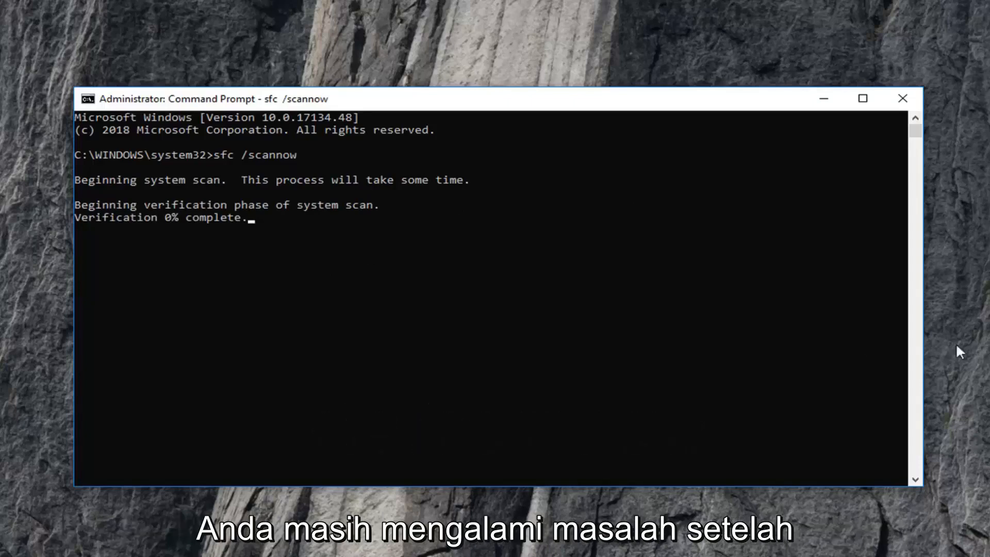
mouse_move(88, 272)
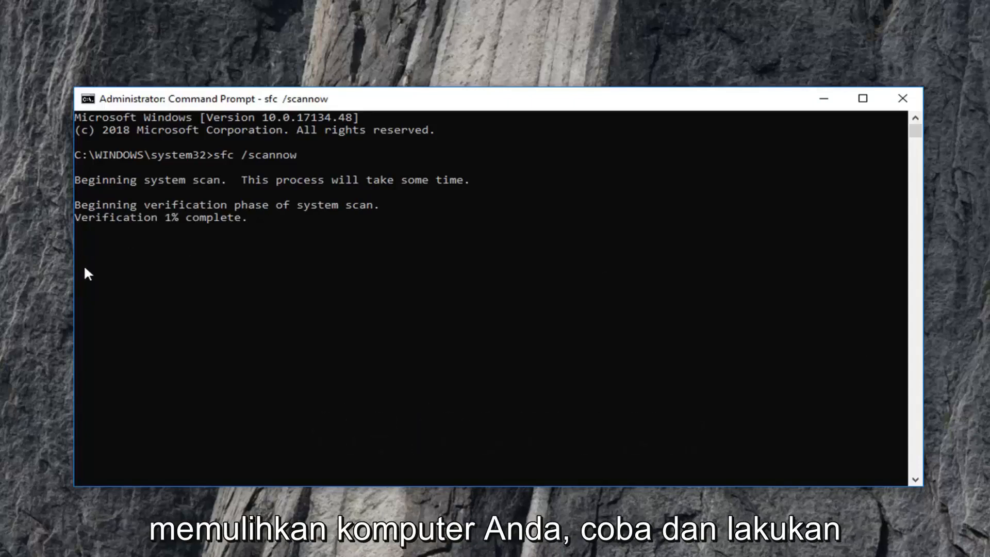